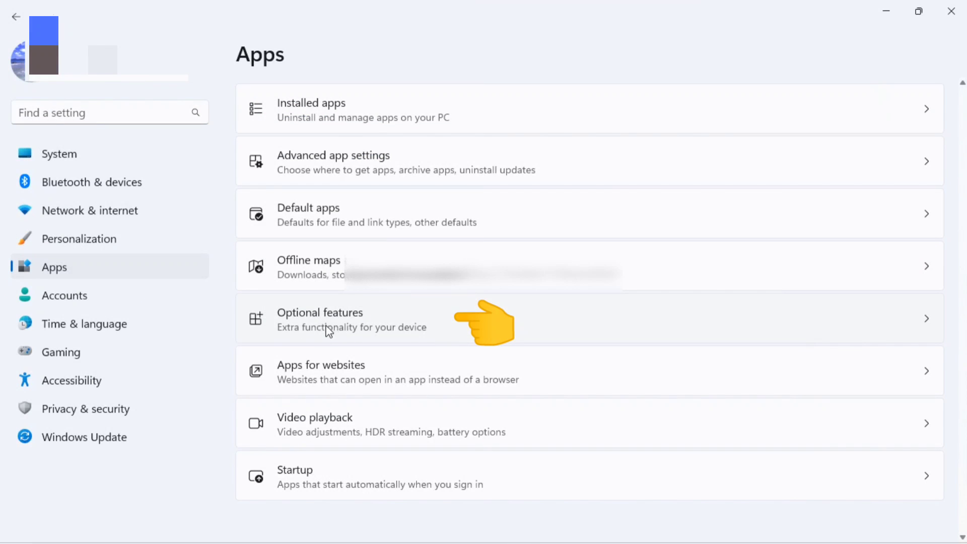
Go to Optional features and bring up the Add an optional feature list.
left_click(319, 319)
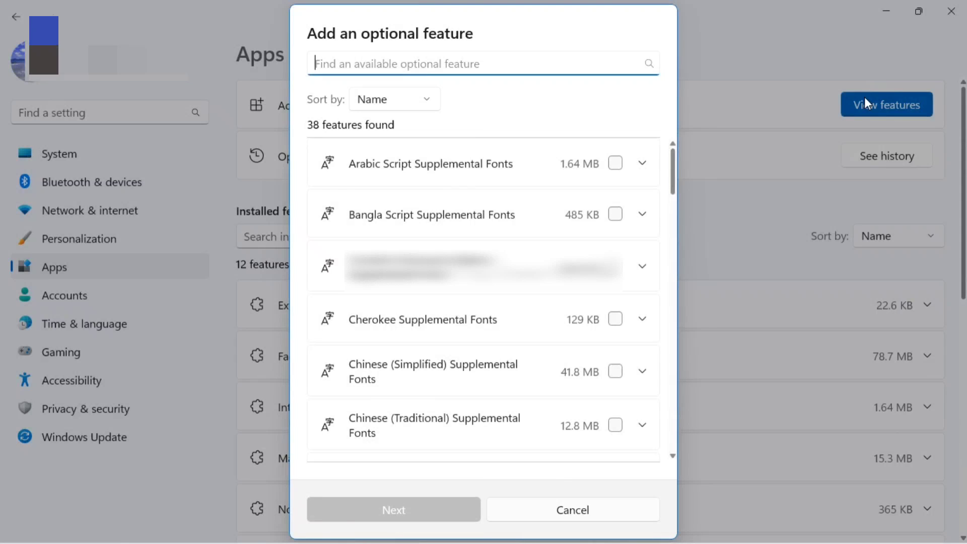
Search the optional features for "hello face", which finds no matching features.
type("hello fa")
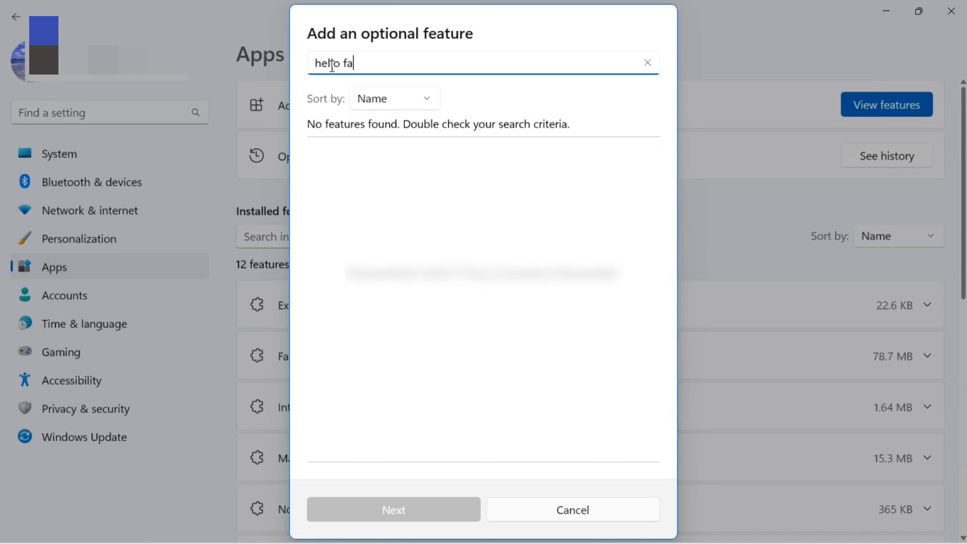
type("ce")
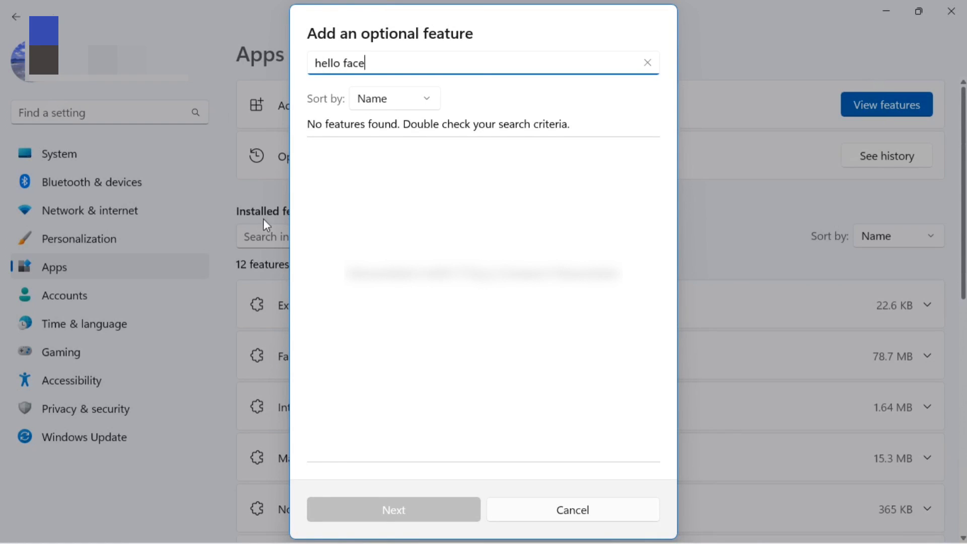
mouse_move(430, 179)
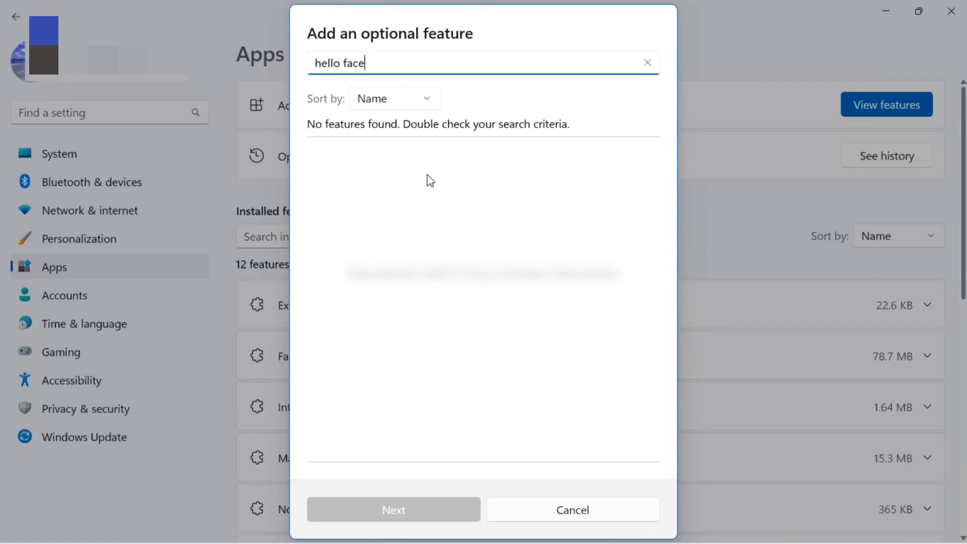
mouse_move(351, 185)
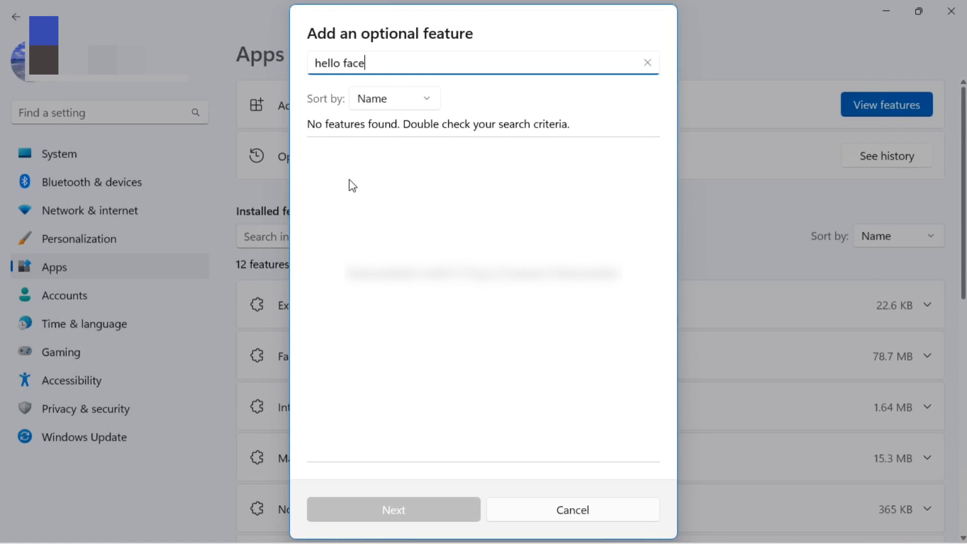
mouse_move(396, 175)
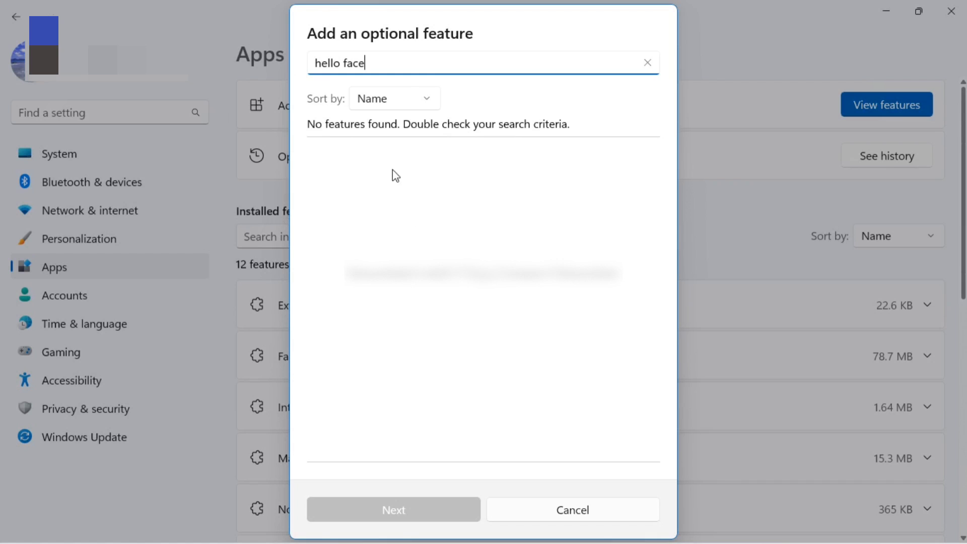
mouse_move(481, 387)
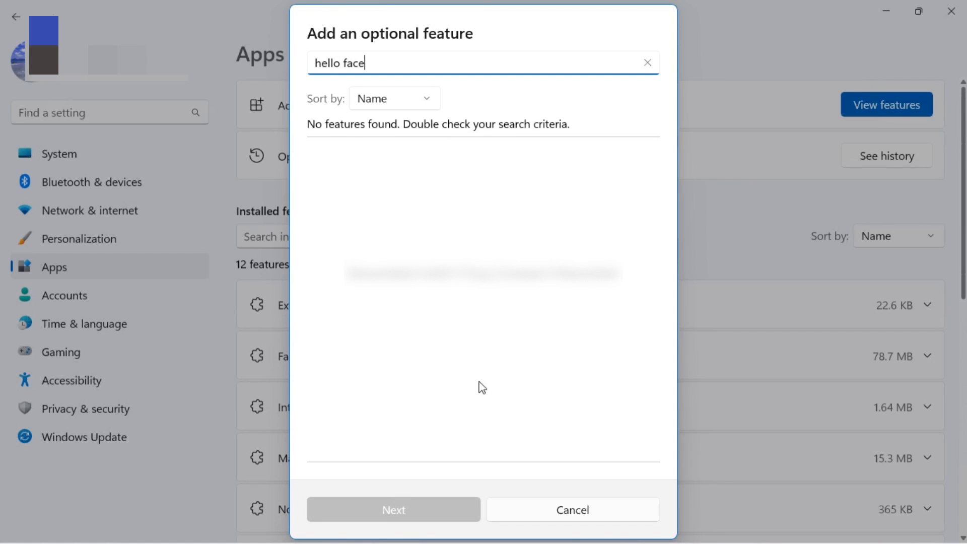
mouse_move(569, 305)
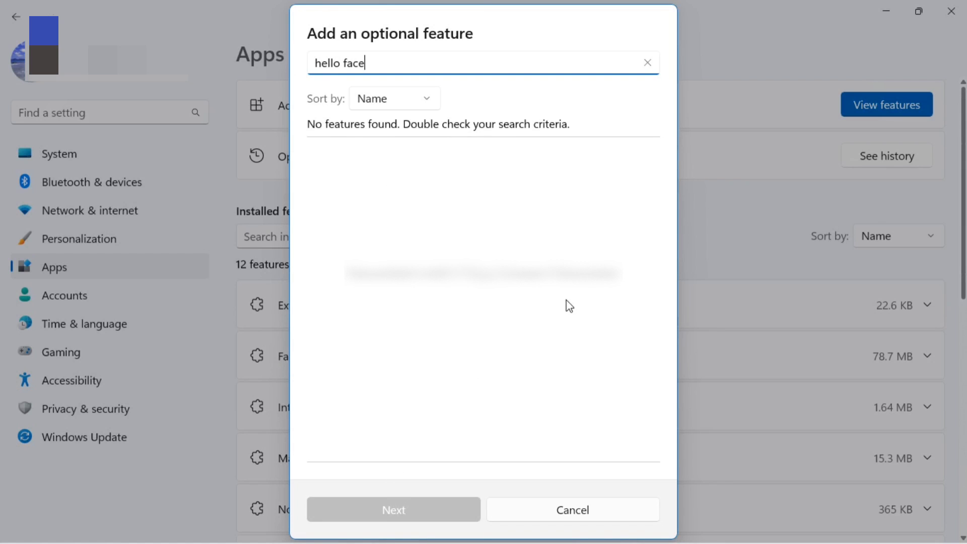